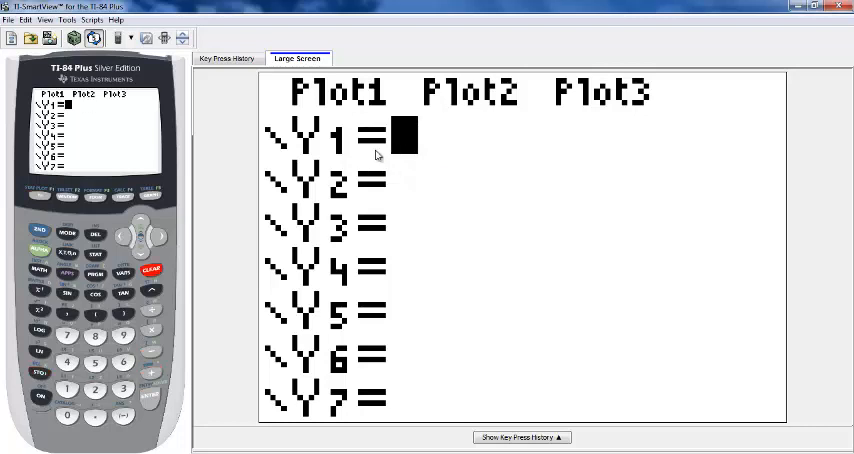
# - Start entering Y1=-X+5 and Y2=(X+7)/5 in the Y= equation editor
pyautogui.click(37, 374)
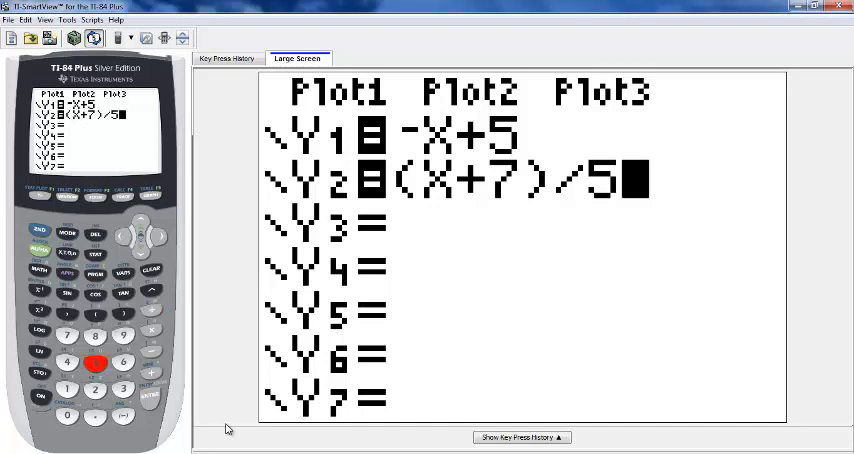
pyautogui.moveTo(372, 365)
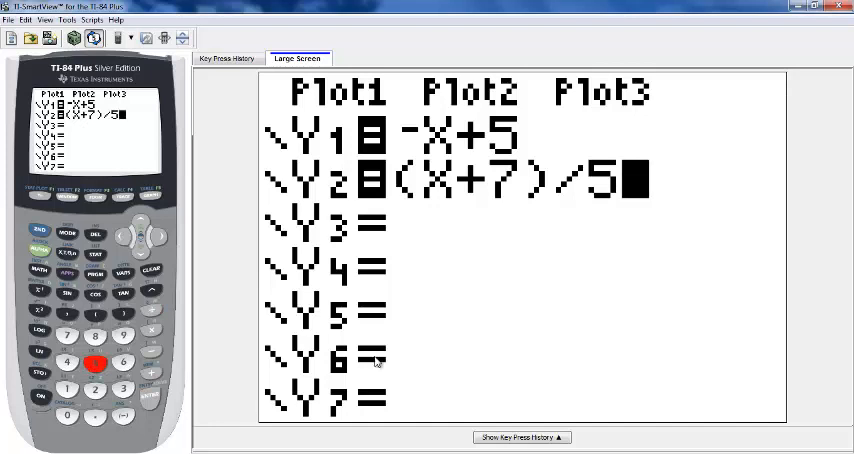
# - Graph Y1 and Y2 on the standard axes
pyautogui.click(150, 197)
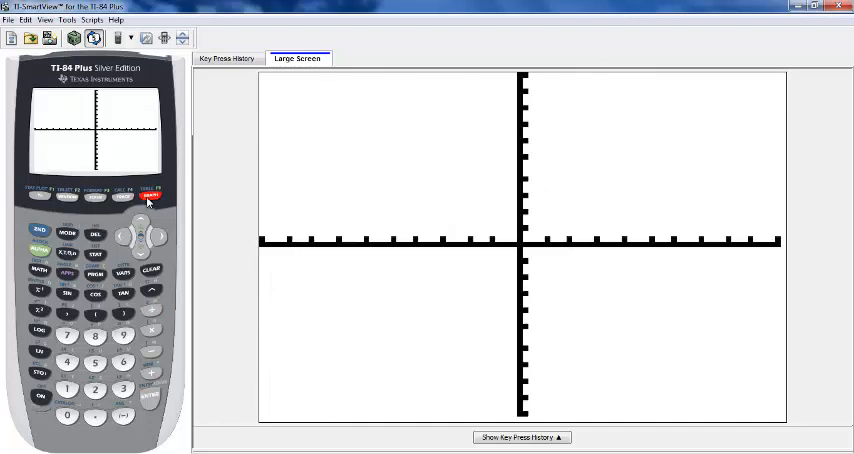
pyautogui.click(150, 196)
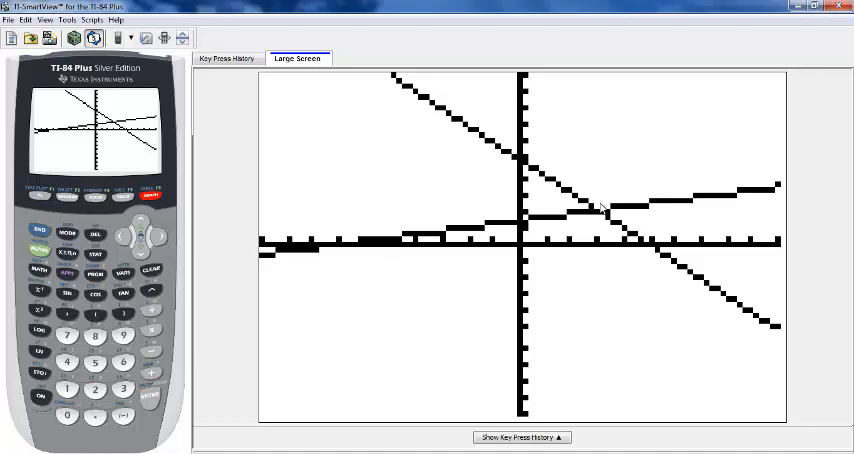
pyautogui.moveTo(599, 220)
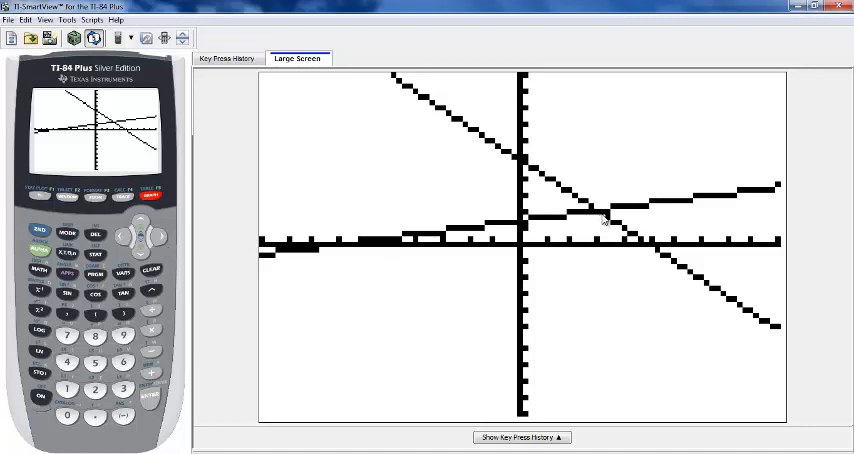
pyautogui.moveTo(560, 203)
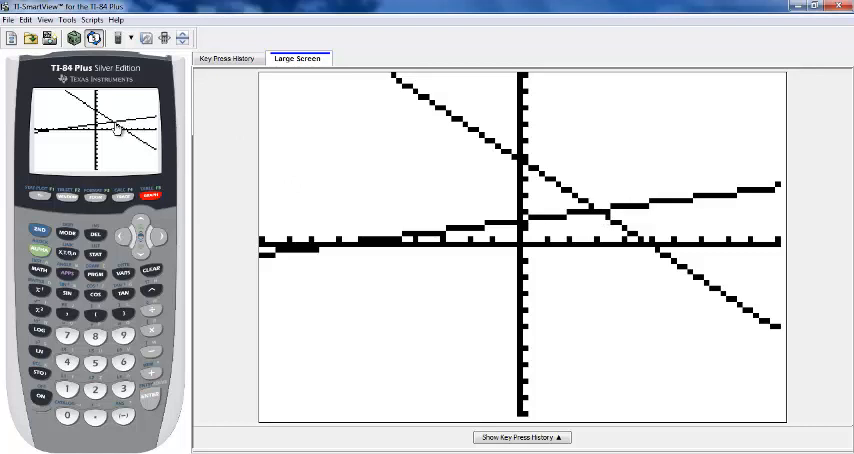
pyautogui.moveTo(118, 128)
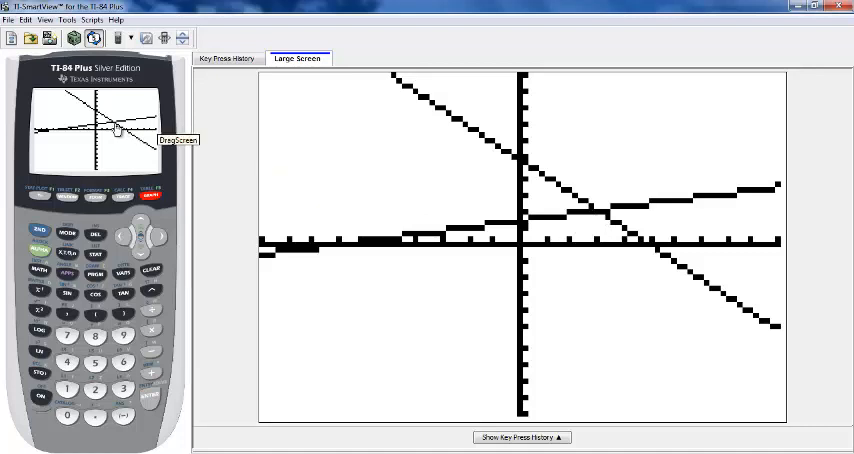
pyautogui.moveTo(122, 197)
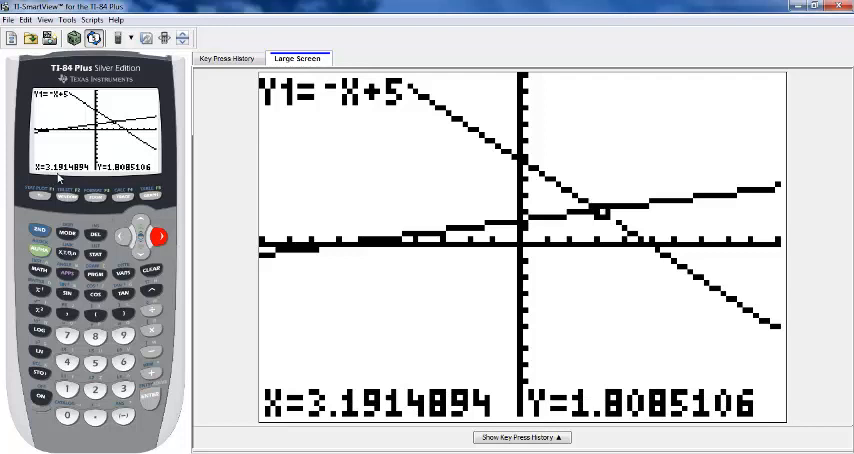
pyautogui.moveTo(44, 210)
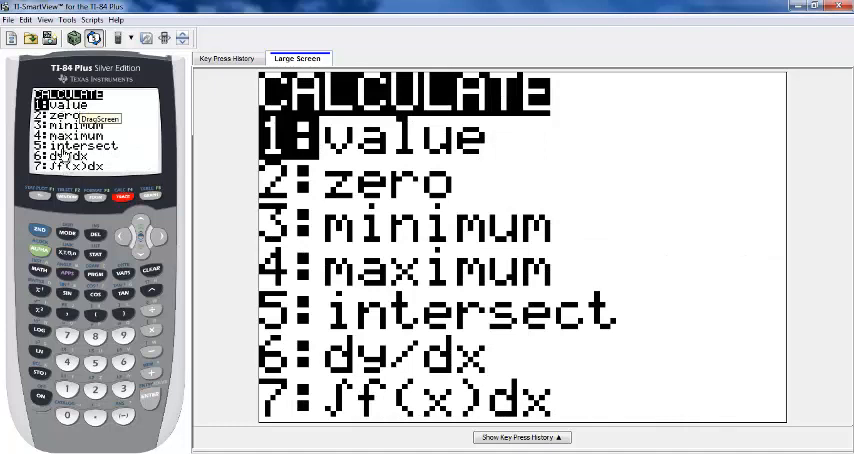
# - Choose 5:intersect from the CALC menu and accept Y1 as first curve
pyautogui.click(97, 367)
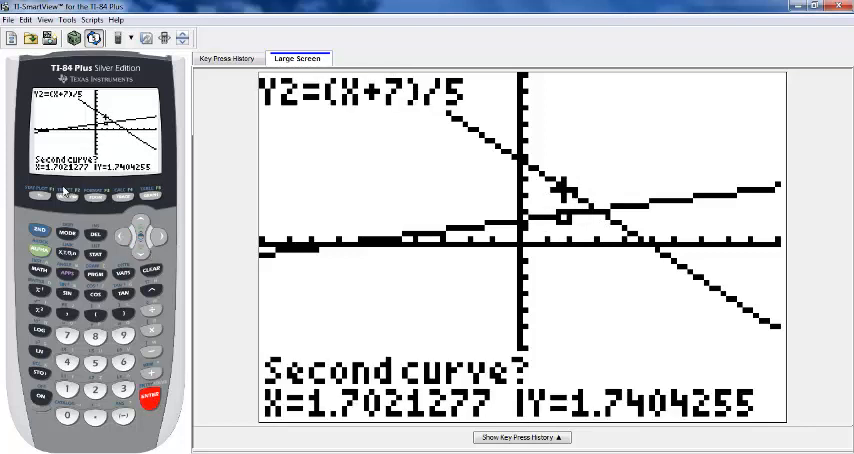
pyautogui.moveTo(127, 360)
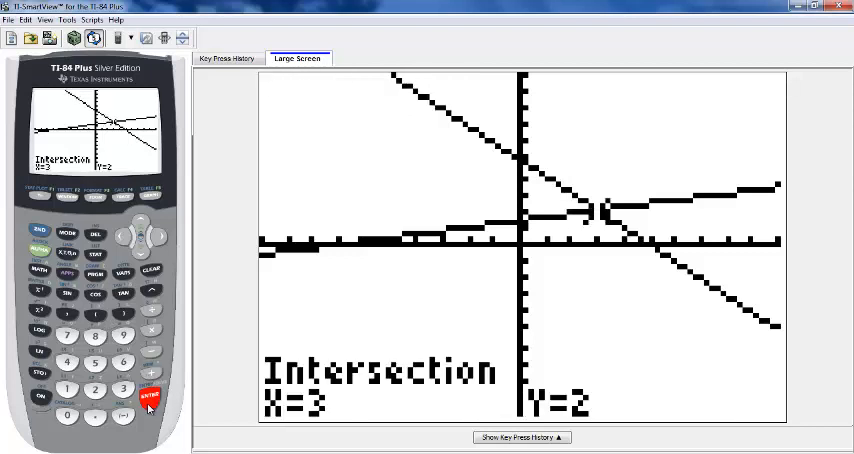
pyautogui.moveTo(65, 176)
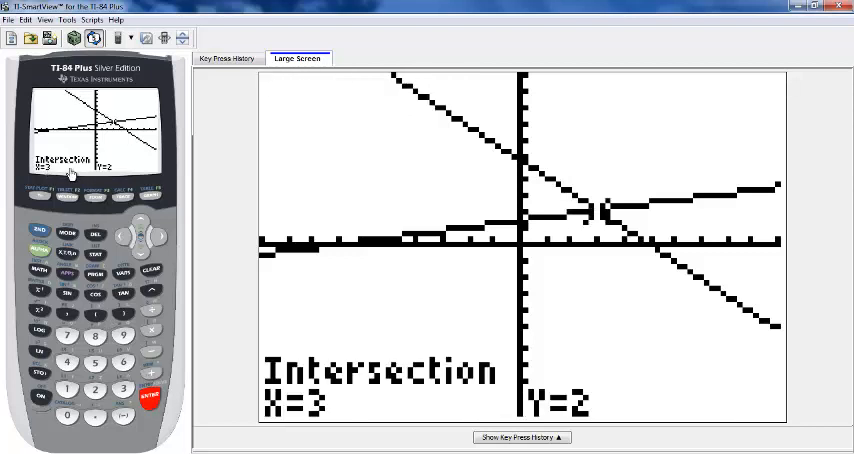
pyautogui.moveTo(114, 177)
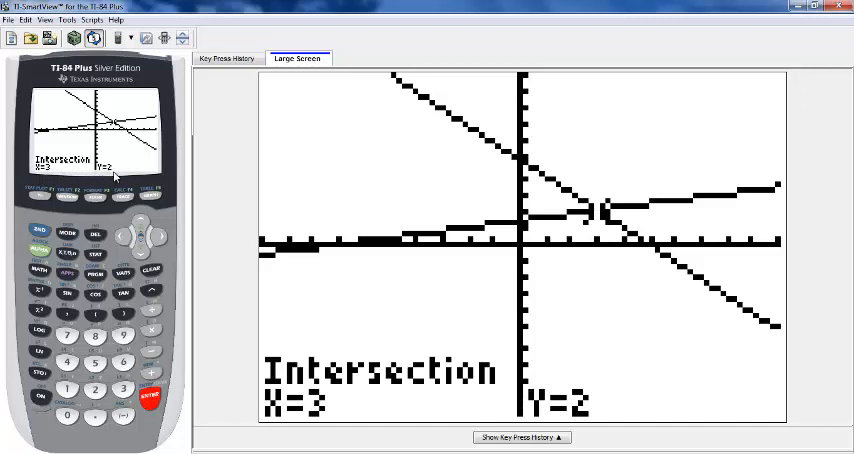